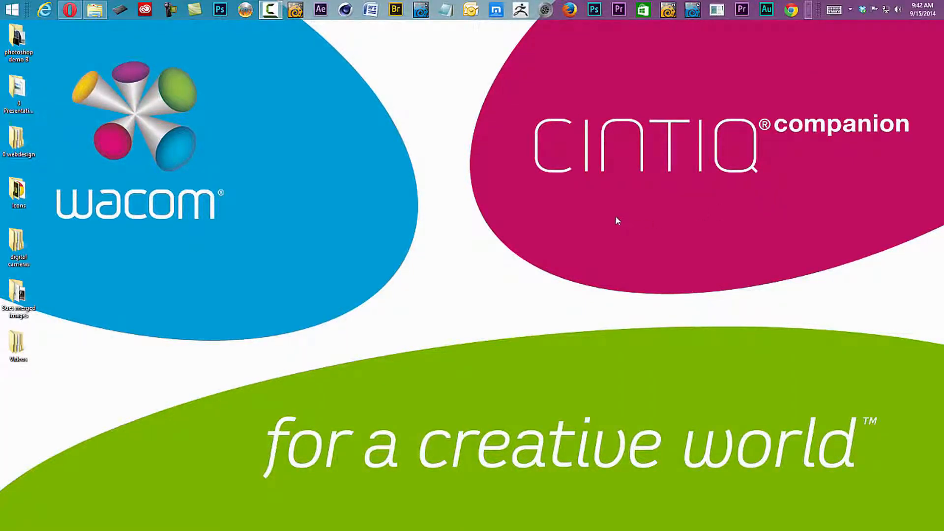
mouse_move(629, 209)
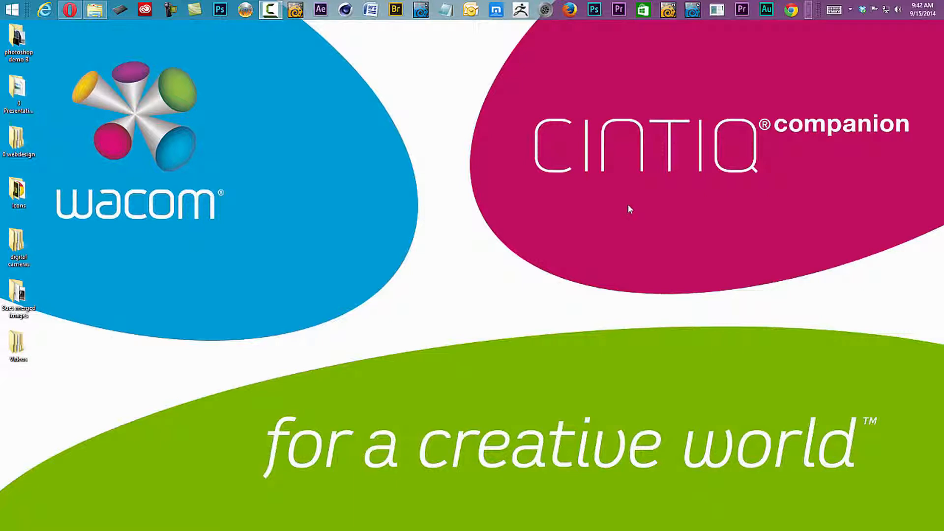
mouse_move(653, 177)
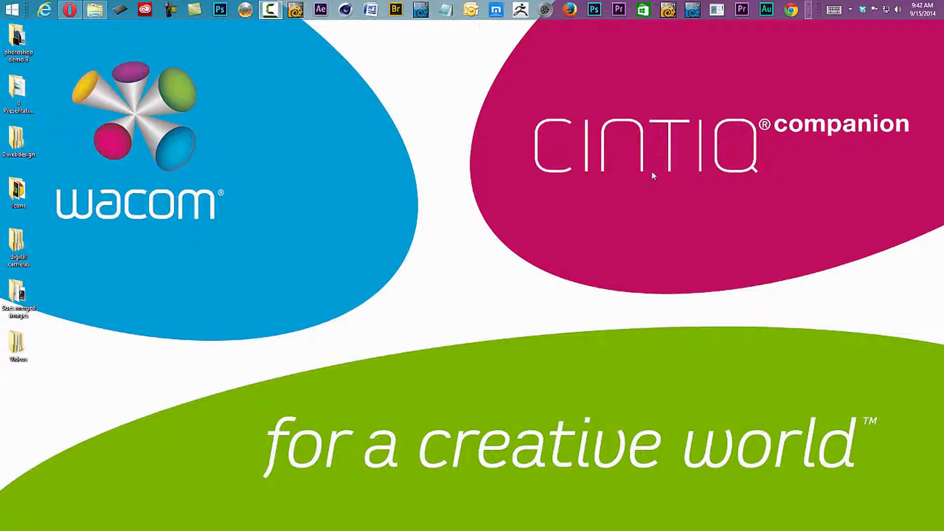
mouse_move(607, 200)
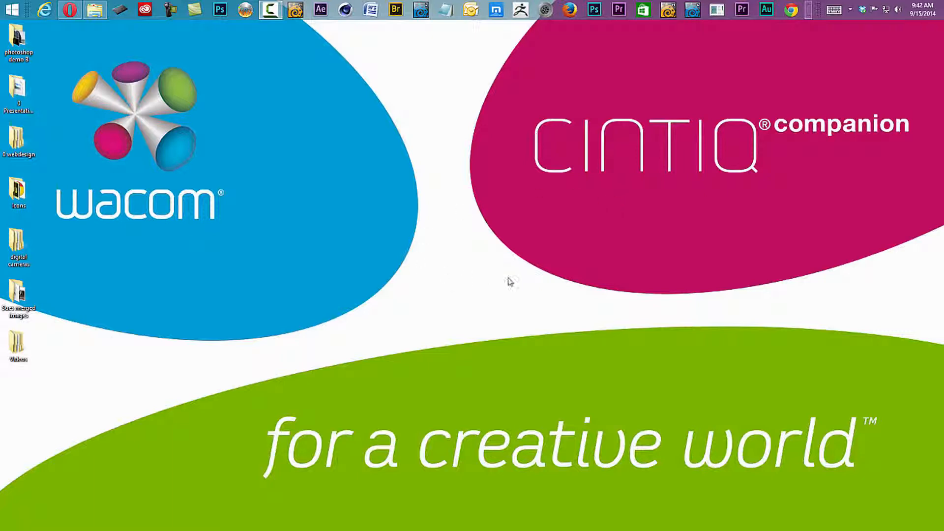
mouse_move(643, 193)
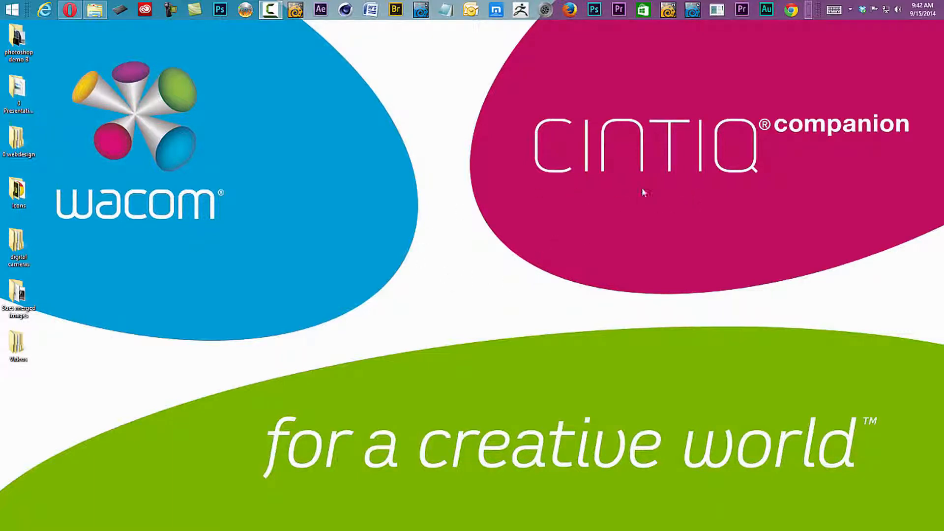
mouse_move(896, 199)
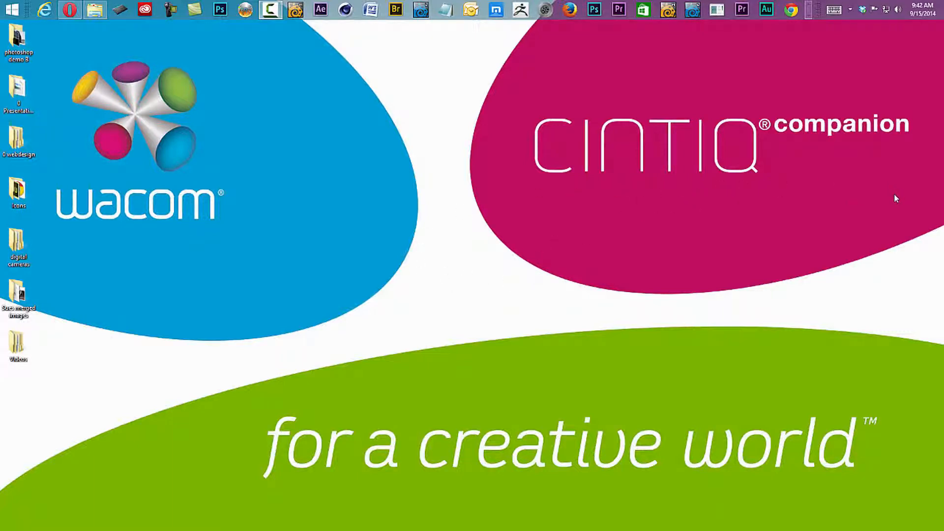
mouse_move(811, 202)
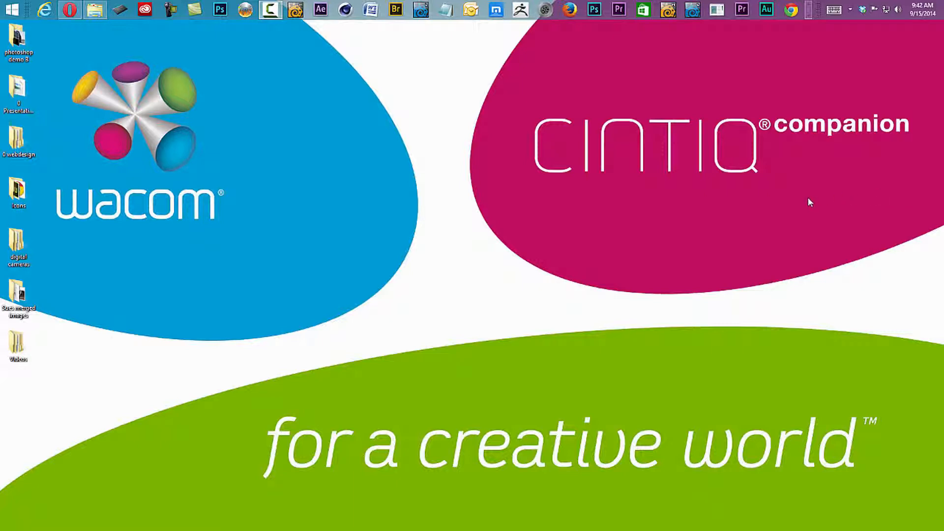
mouse_move(816, 204)
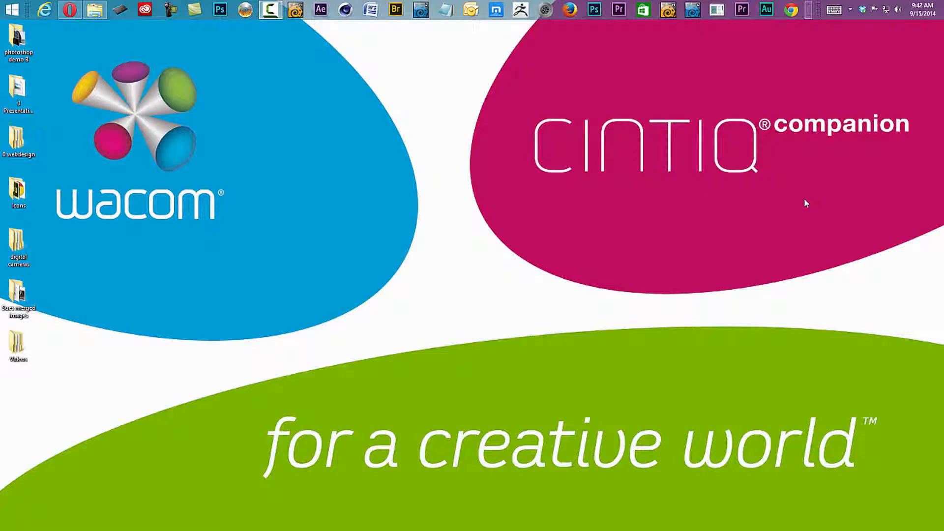
mouse_move(899, 202)
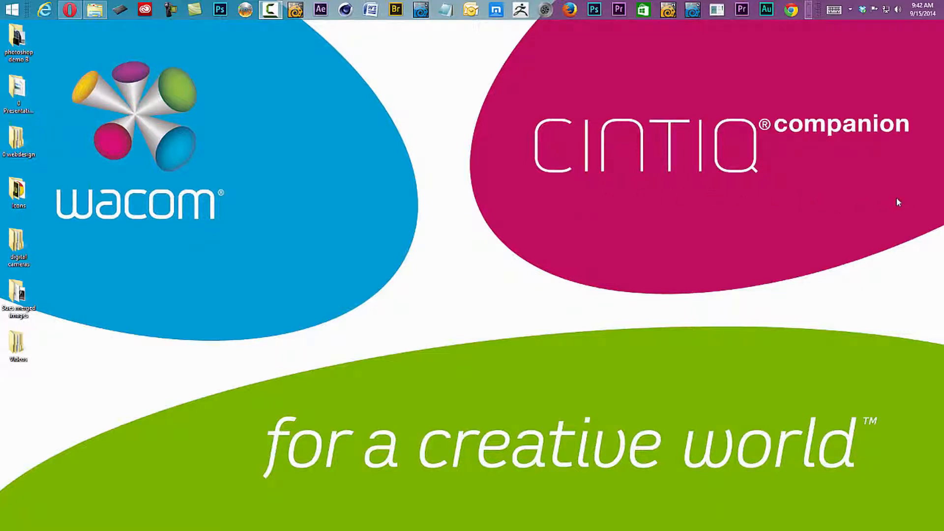
mouse_move(532, 320)
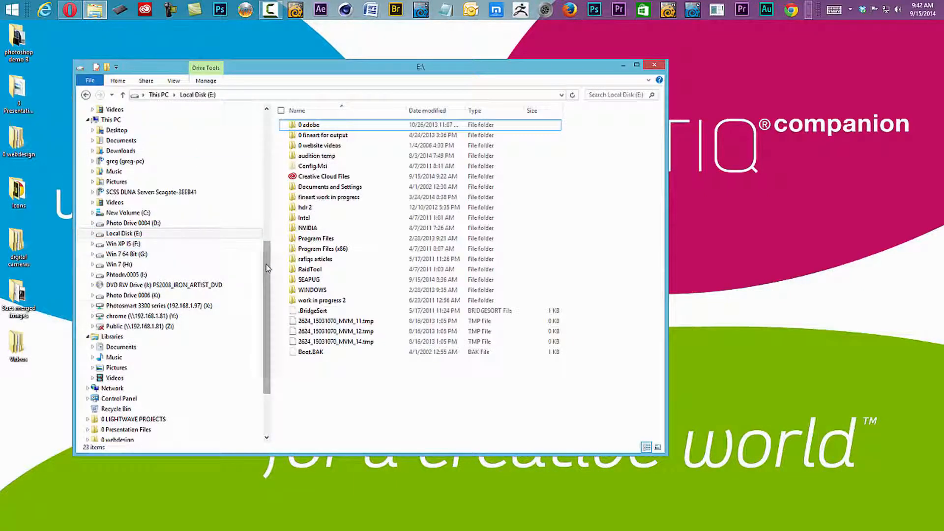
scroll(up, 3)
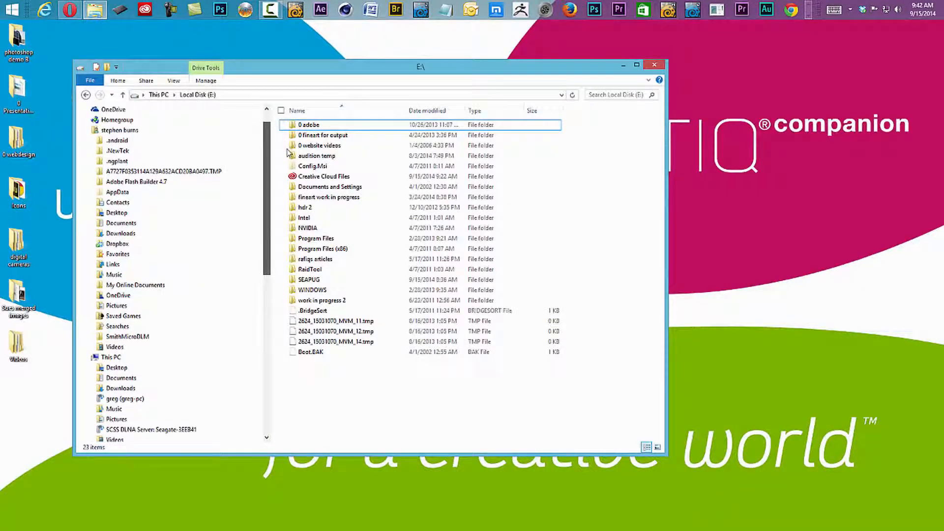
click(119, 151)
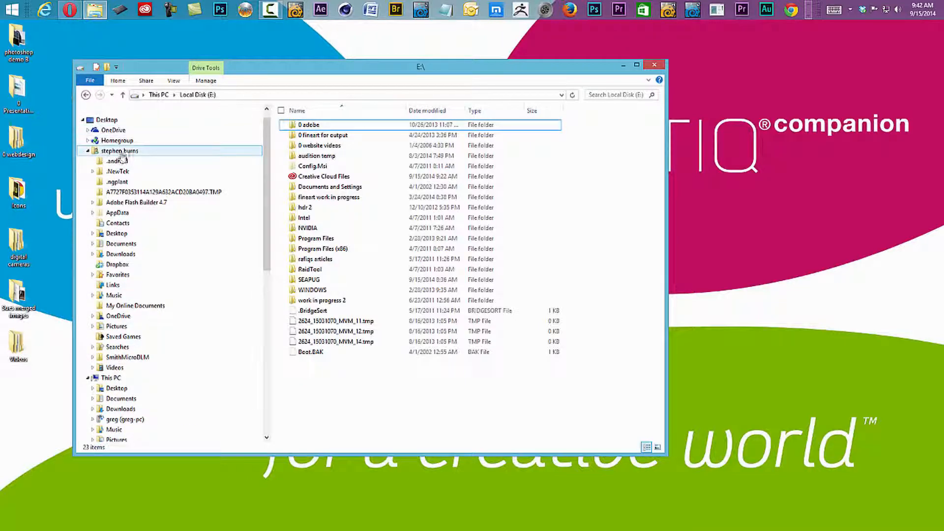
click(119, 151)
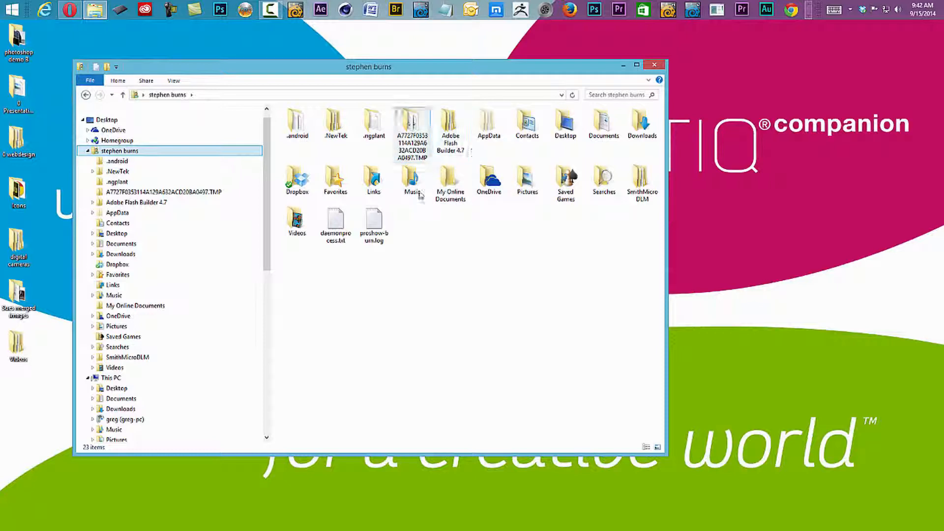
click(450, 181)
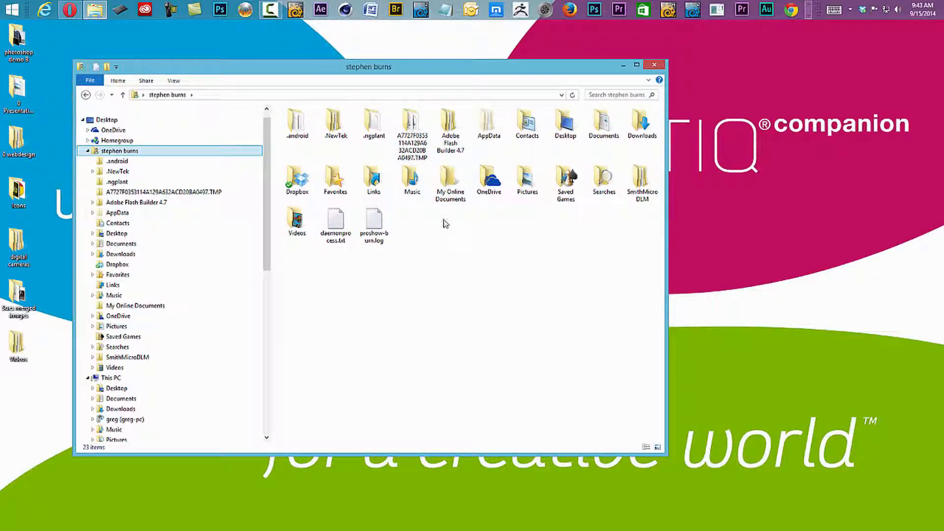
scroll(down, 3)
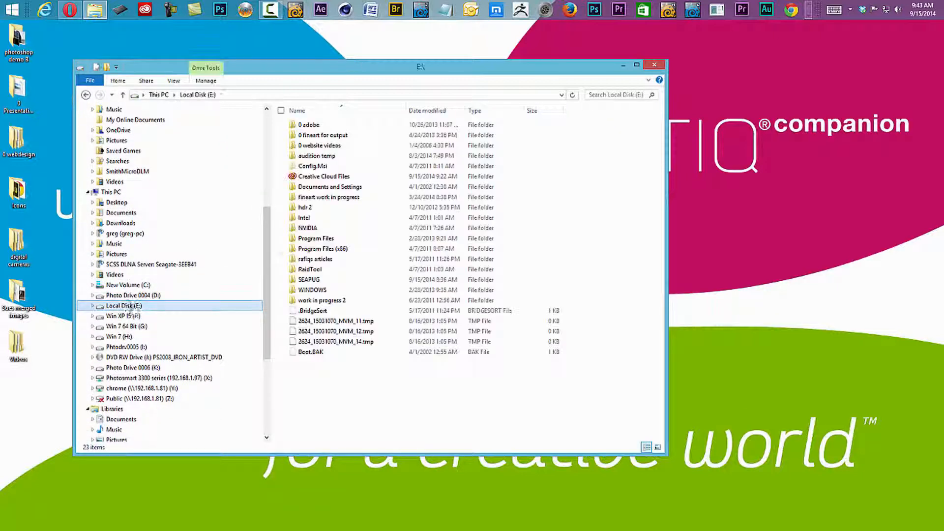
mouse_move(324, 176)
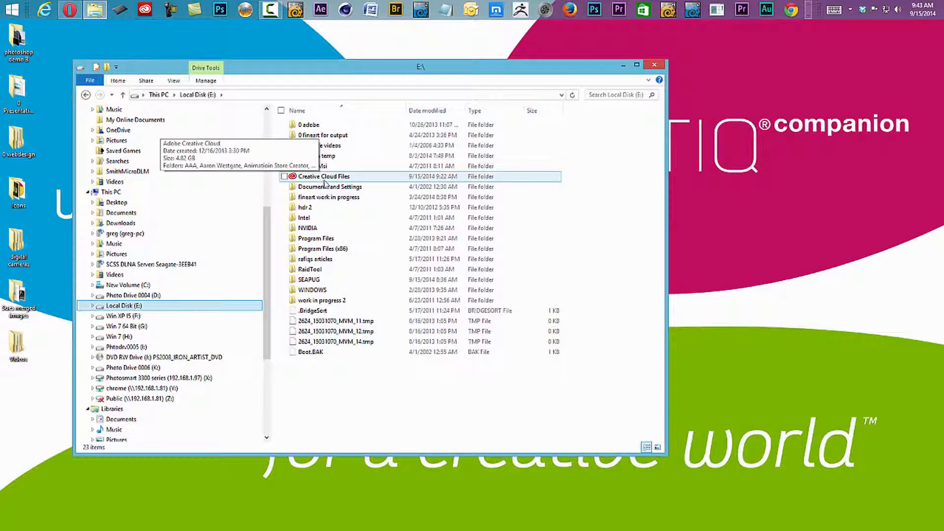
mouse_move(330, 183)
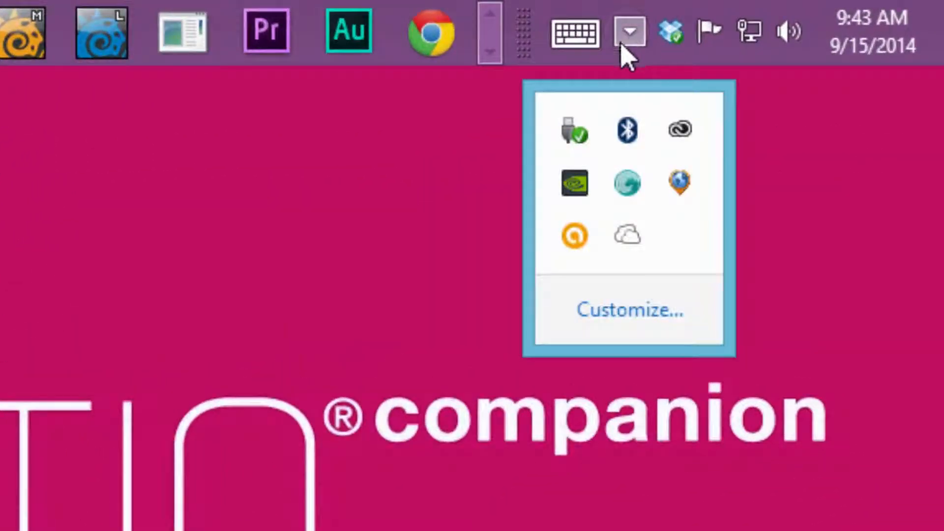
mouse_move(680, 130)
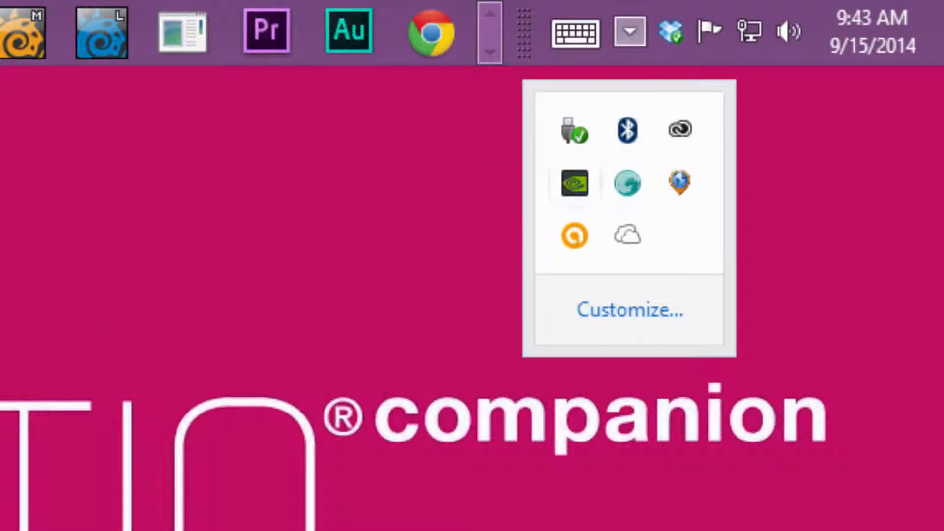
Step: Open the Creative Cloud app, view installed apps, and open Preferences from the gear menu
click(680, 129)
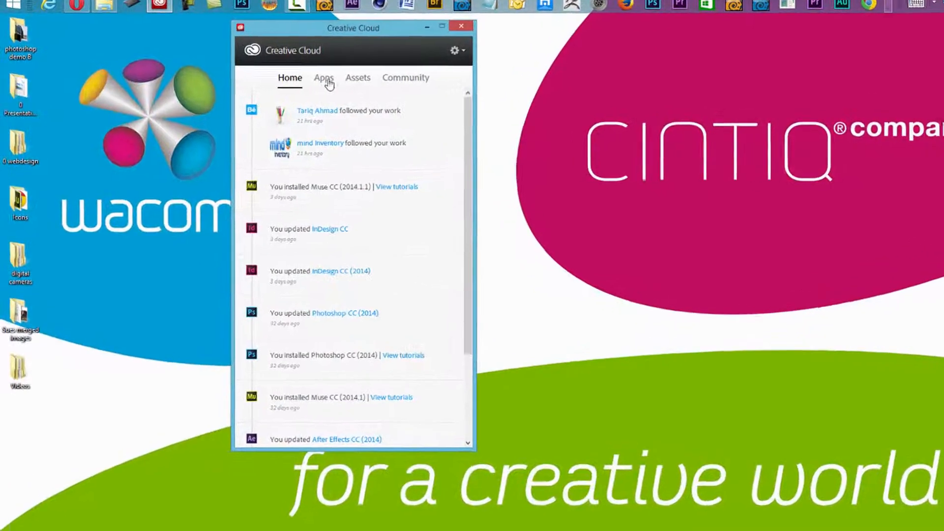
click(324, 77)
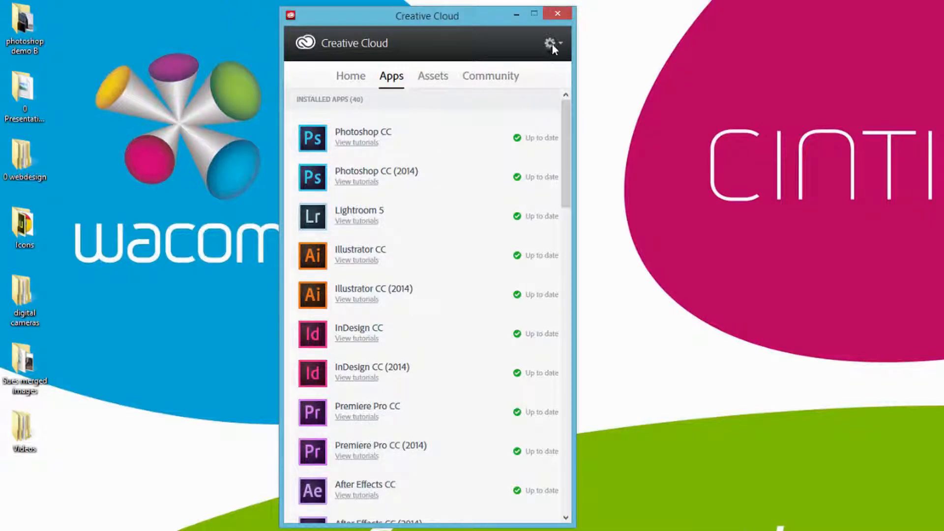
click(550, 43)
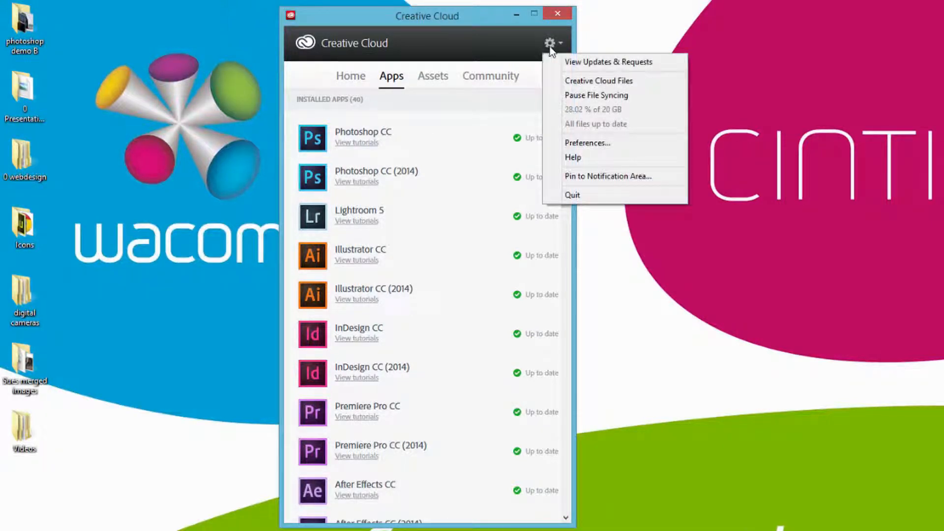
mouse_move(551, 51)
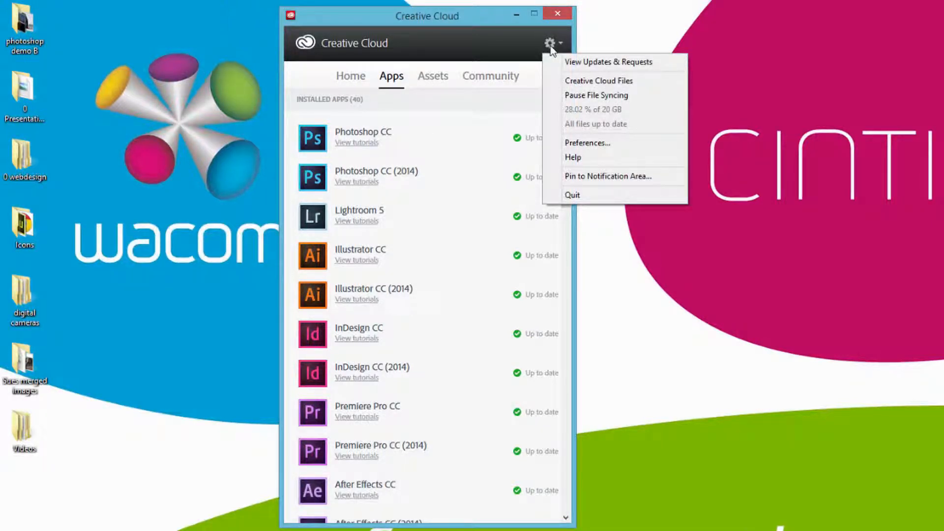
mouse_move(588, 144)
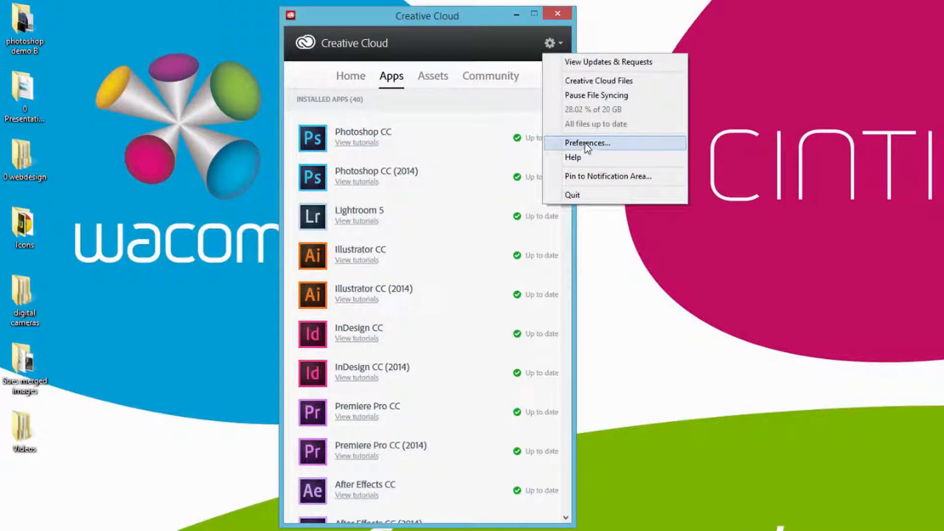
click(586, 143)
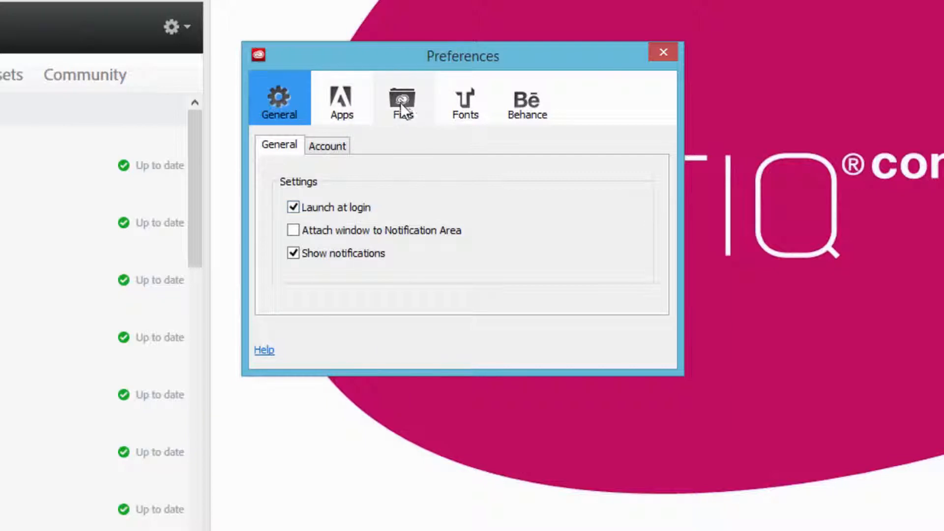
Step: Show the Files preferences (folder location E:\) and start changing the sync folder
click(403, 100)
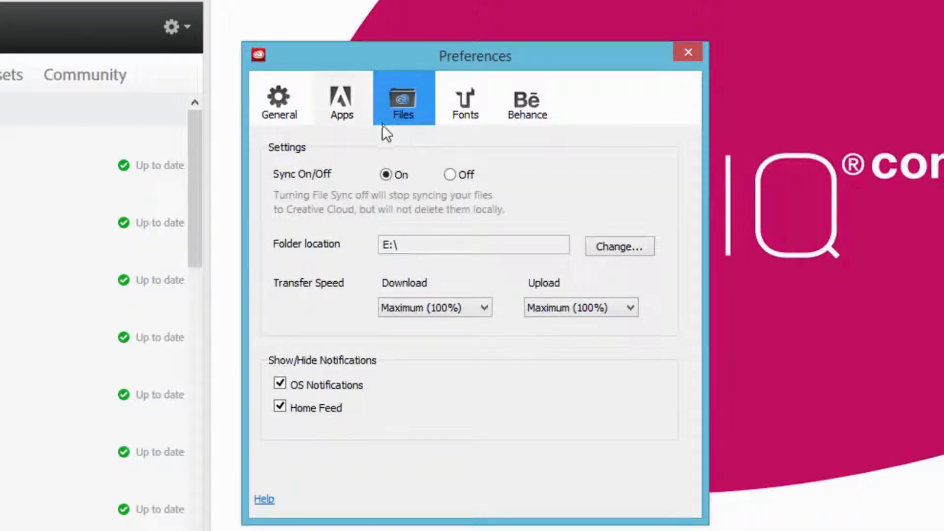
mouse_move(256, 199)
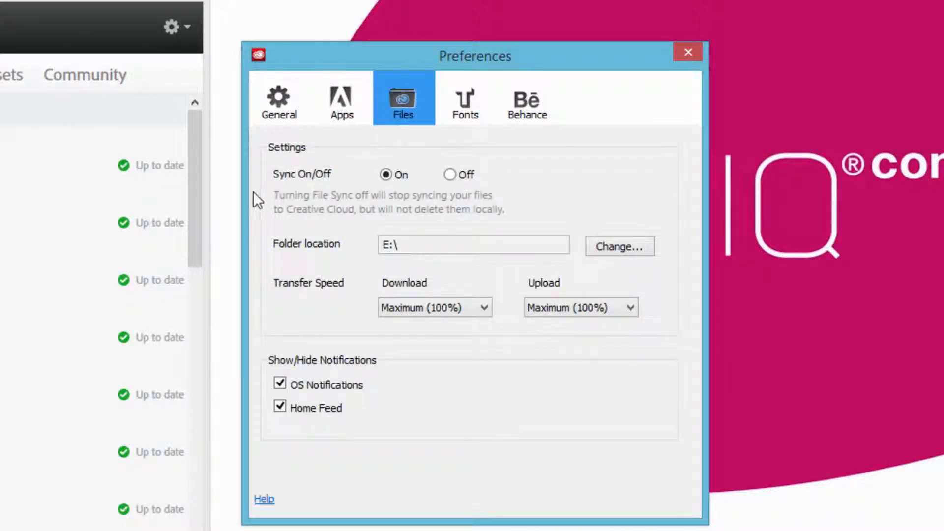
mouse_move(451, 189)
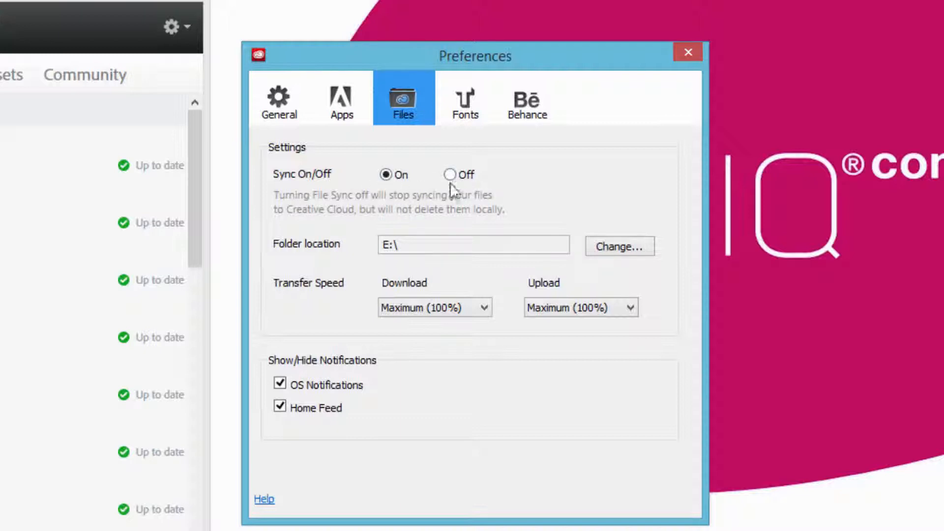
mouse_move(470, 202)
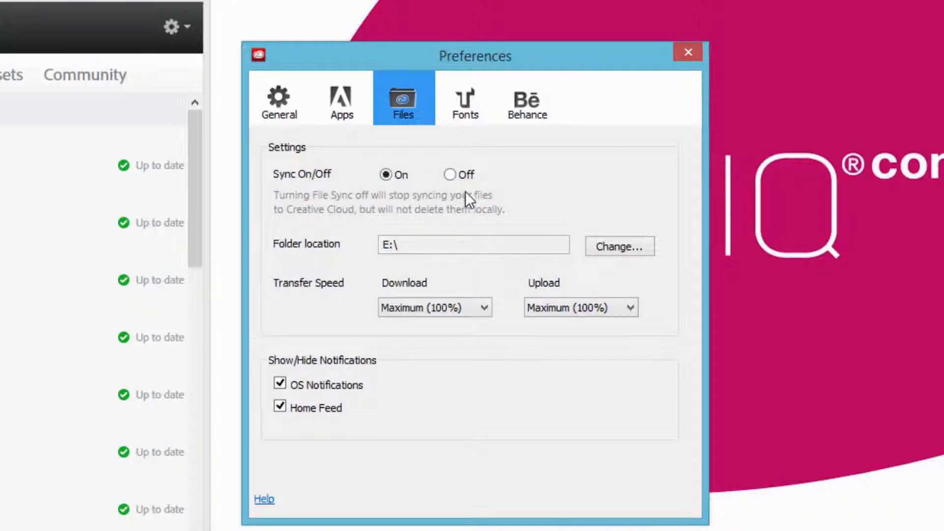
mouse_move(467, 192)
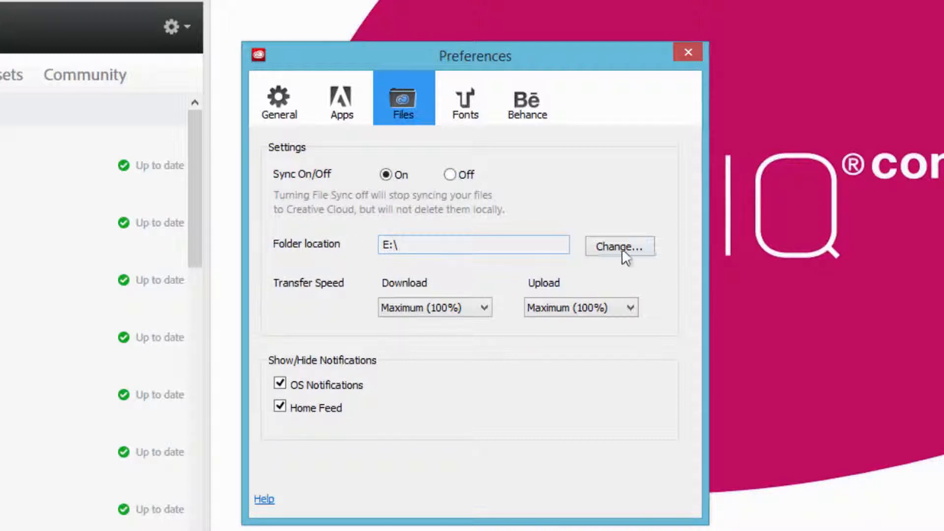
click(619, 246)
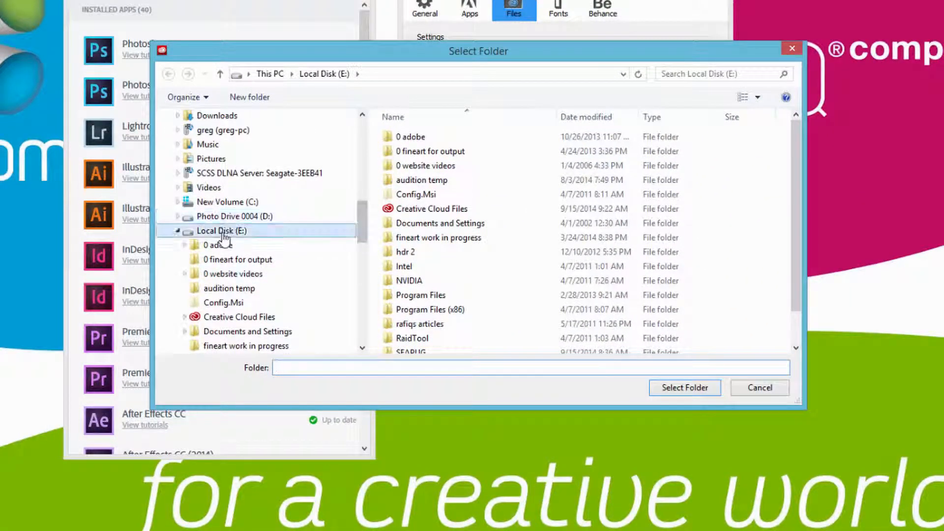
Step: Select Local Disk (E:) and browse inside its Creative Cloud Files folder
click(220, 231)
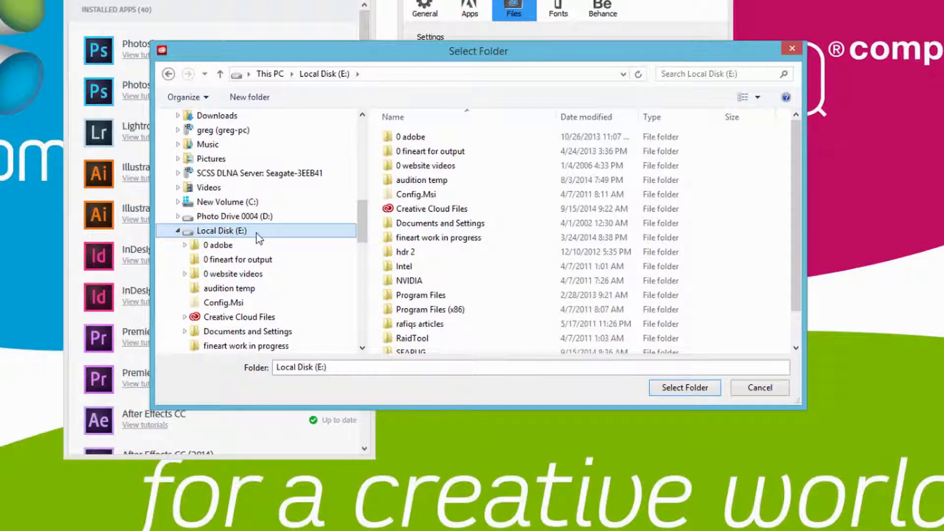
mouse_move(240, 235)
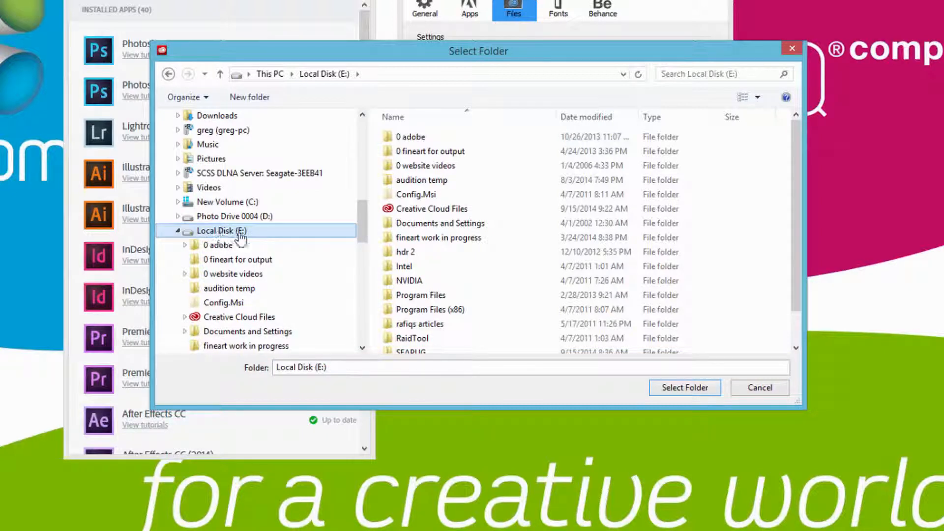
click(239, 317)
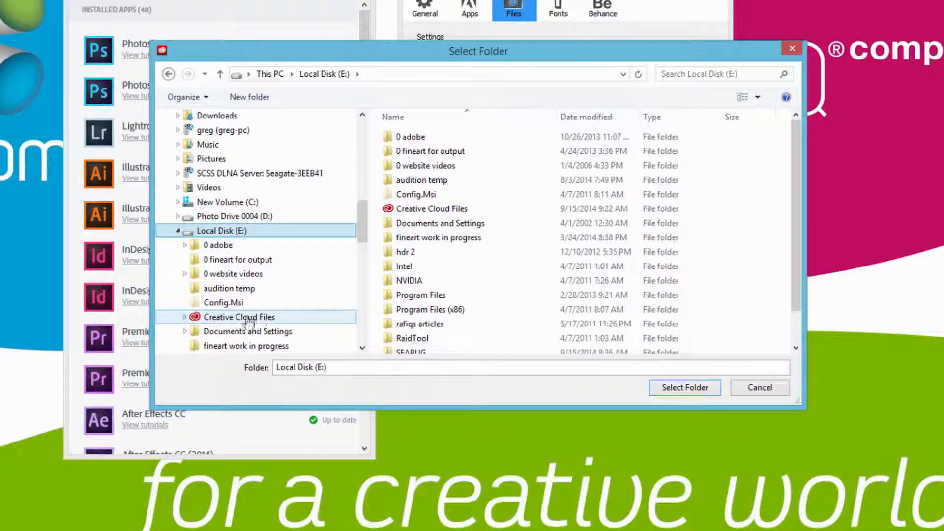
double_click(239, 317)
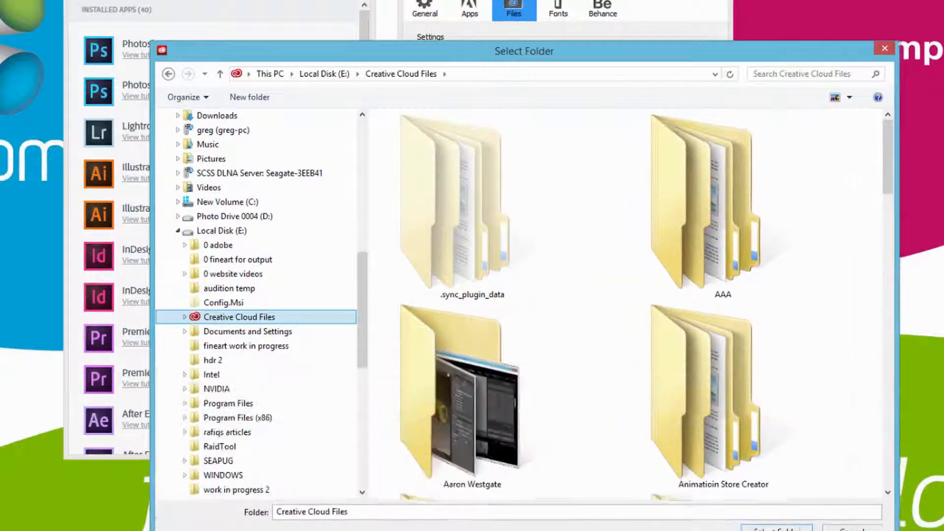
scroll(down, 3)
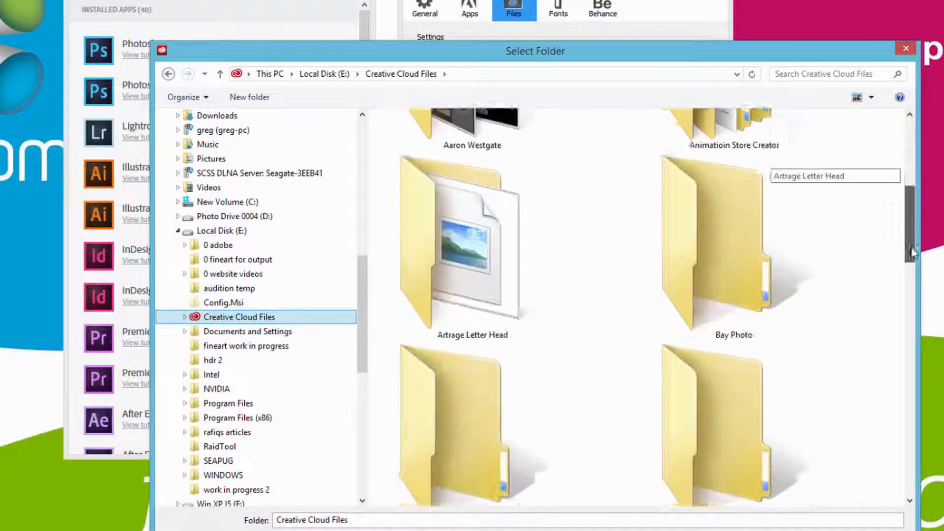
scroll(down, 3)
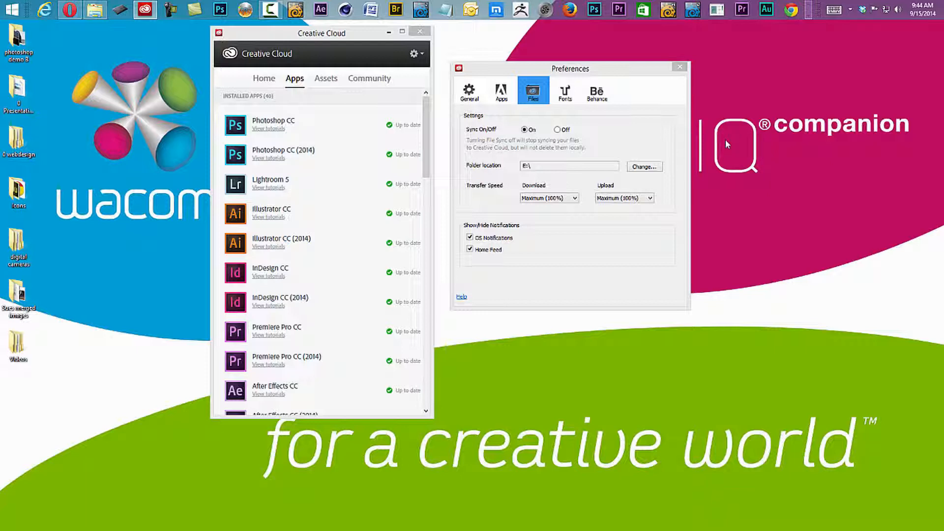
mouse_move(721, 147)
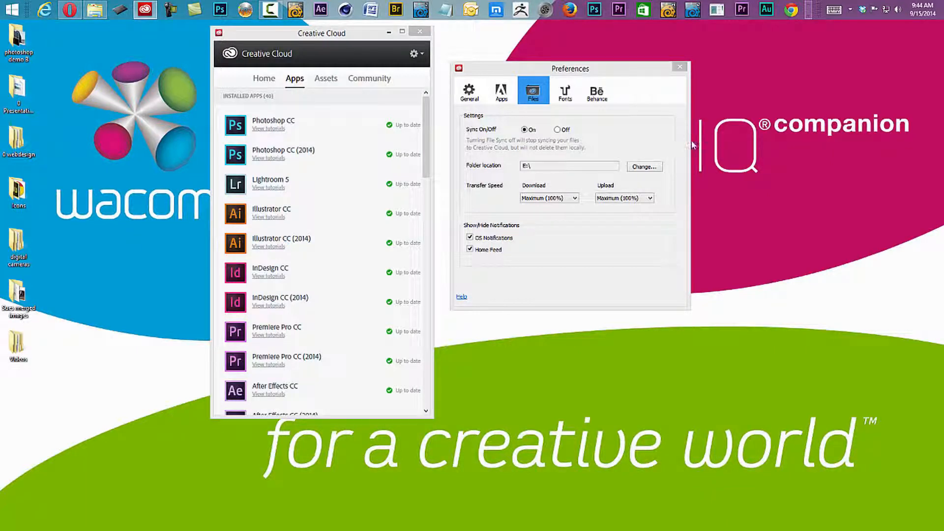
mouse_move(729, 115)
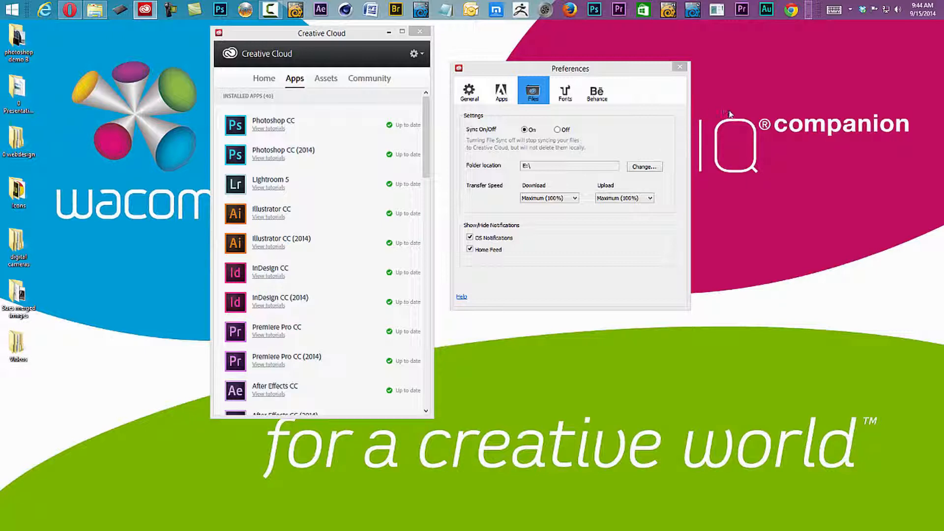
mouse_move(726, 118)
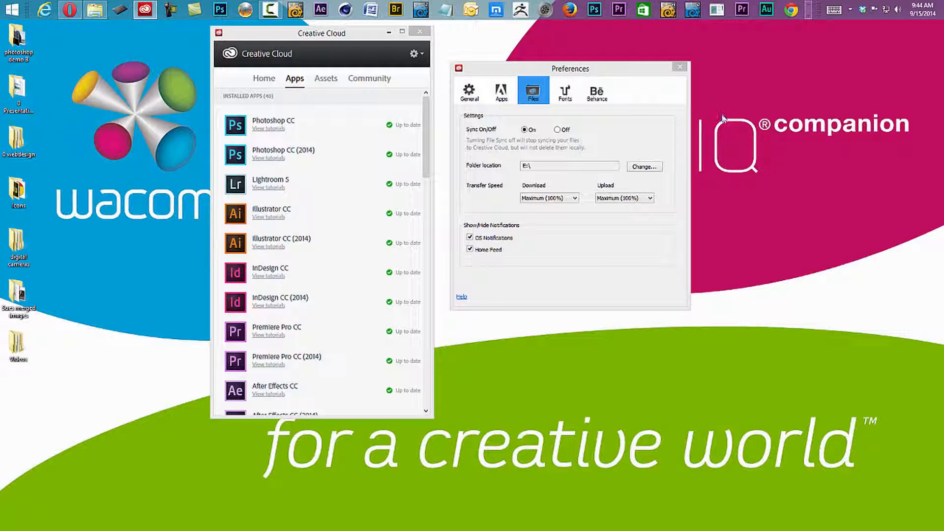
mouse_move(686, 108)
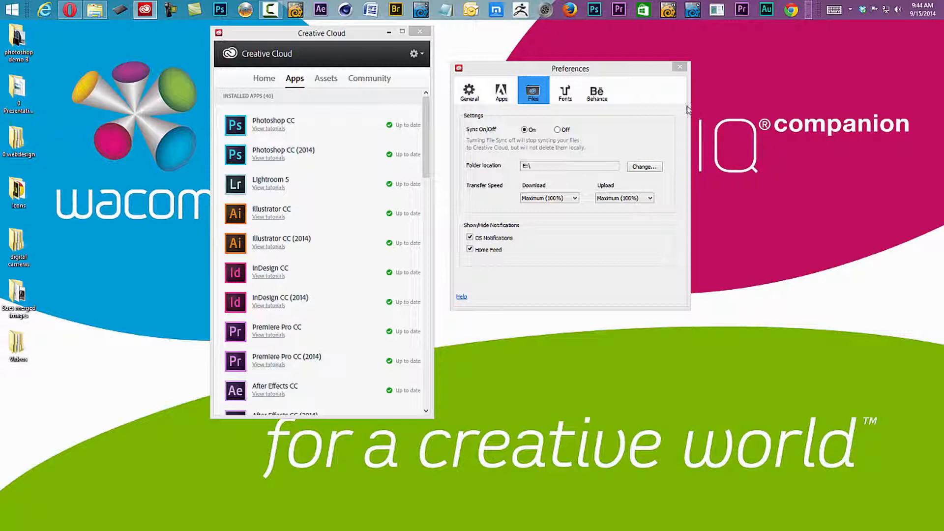
mouse_move(584, 212)
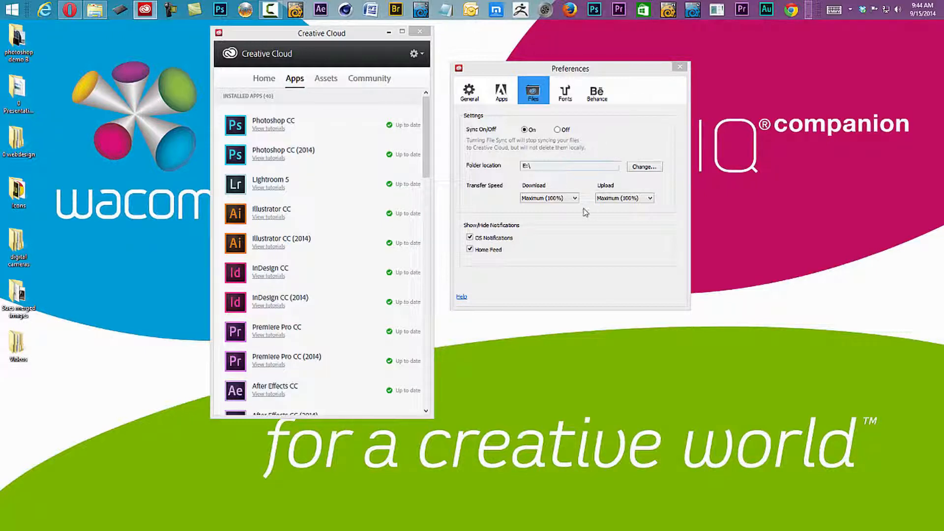
mouse_move(602, 284)
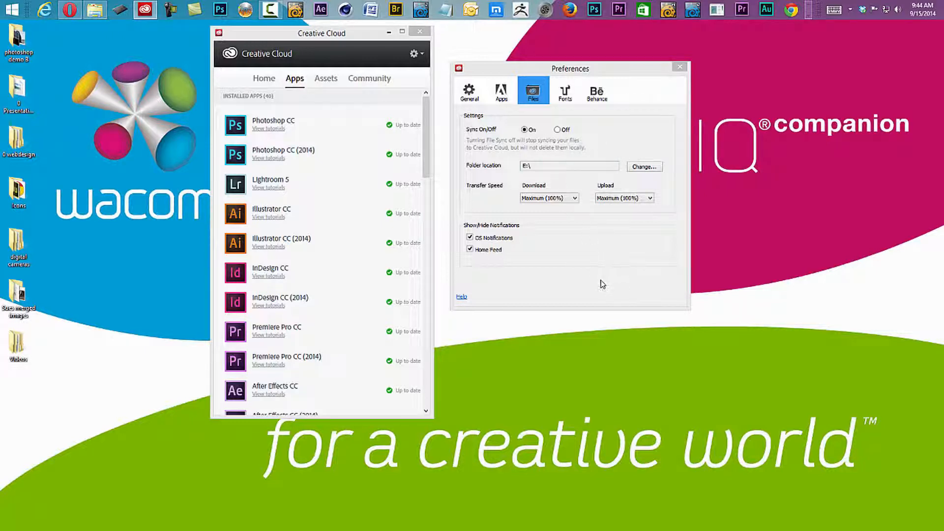
mouse_move(601, 274)
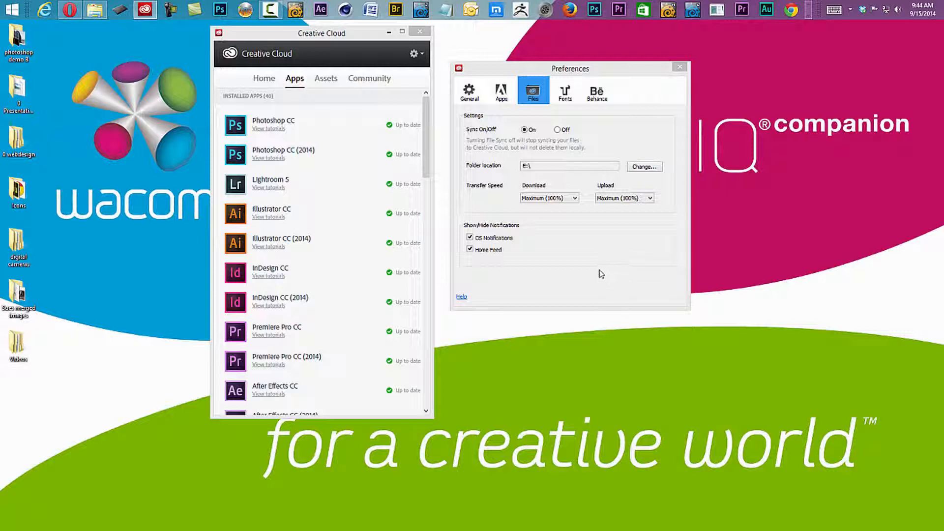
mouse_move(751, 222)
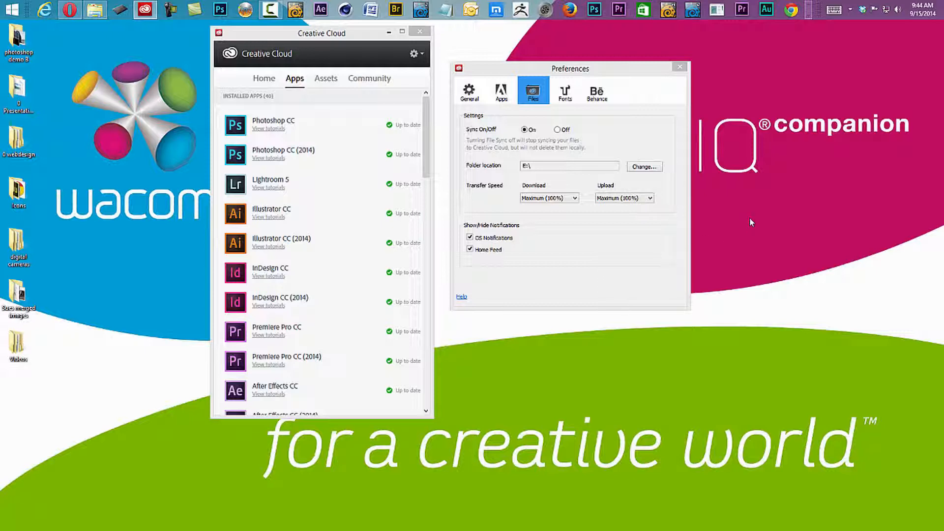